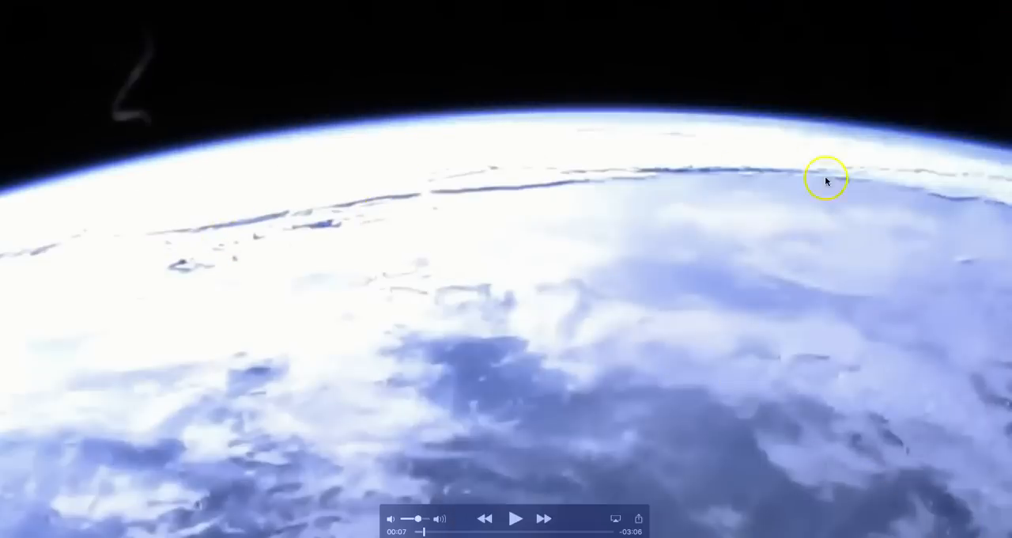
pyautogui.moveTo(601, 167)
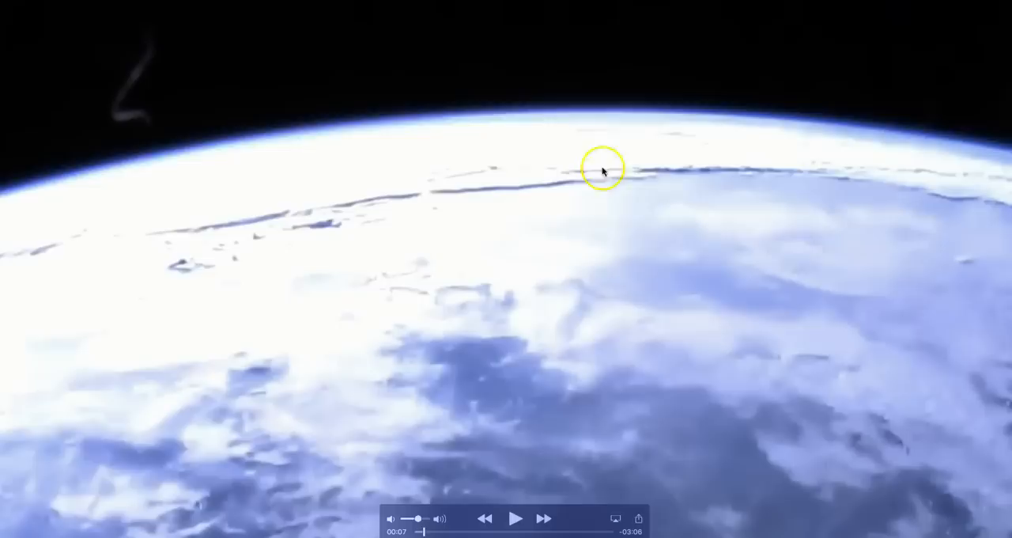
pyautogui.moveTo(810, 161)
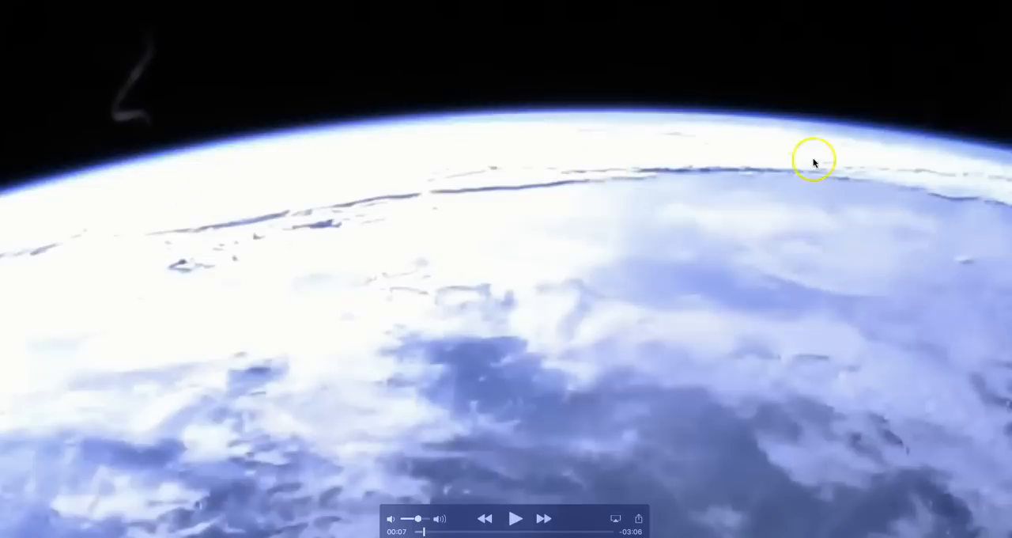
pyautogui.moveTo(133, 186)
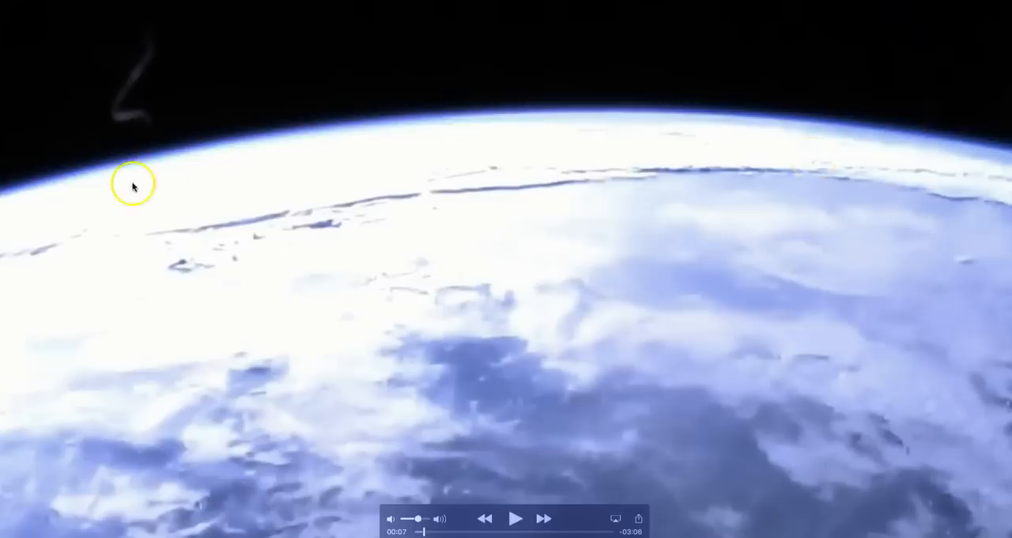
pyautogui.moveTo(787, 180)
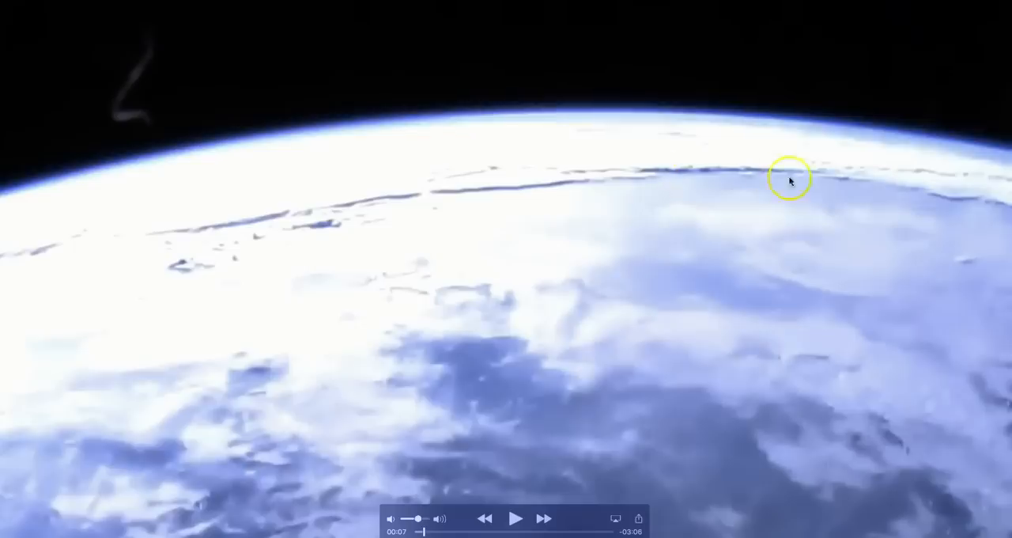
pyautogui.moveTo(151, 237)
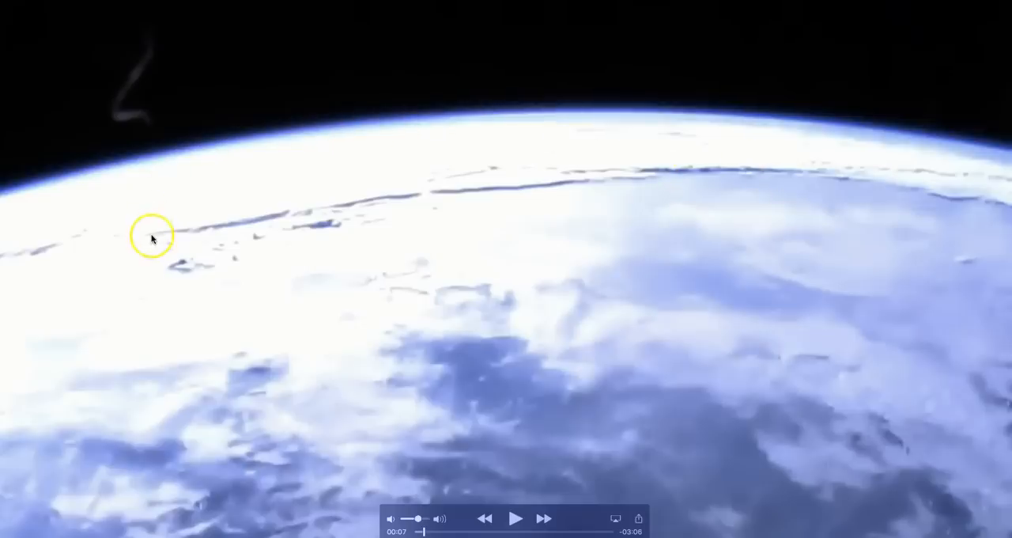
pyautogui.moveTo(496, 162)
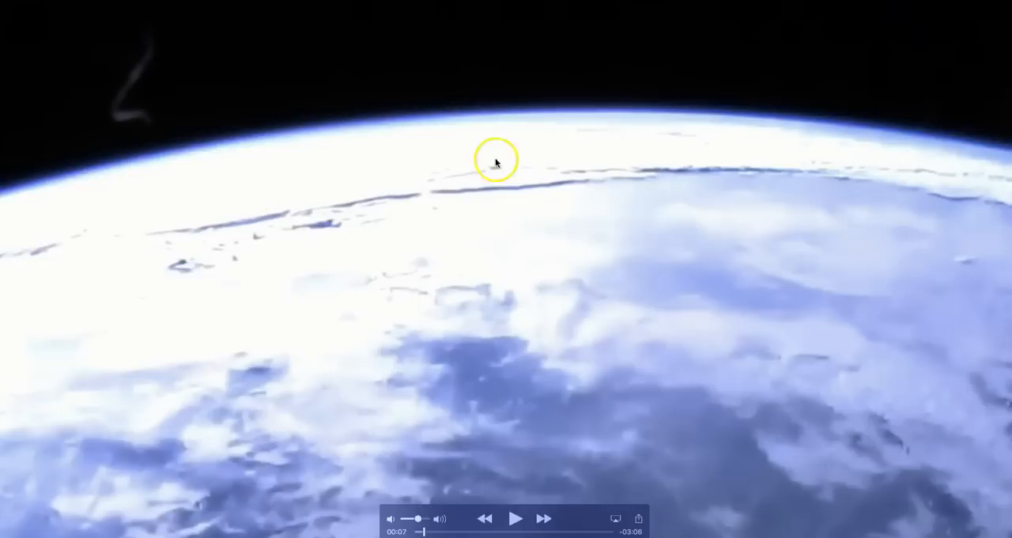
pyautogui.moveTo(810, 386)
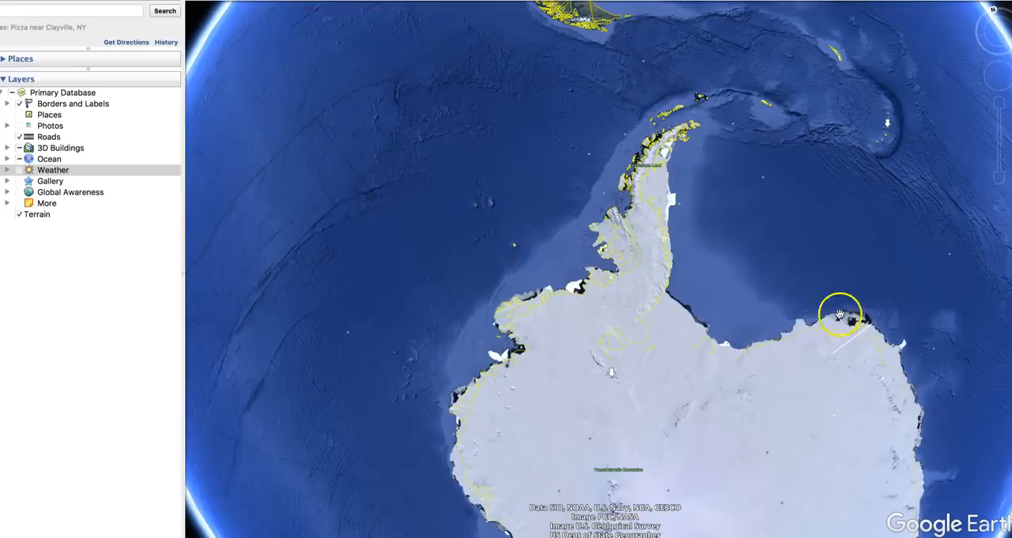
pyautogui.moveTo(797, 349)
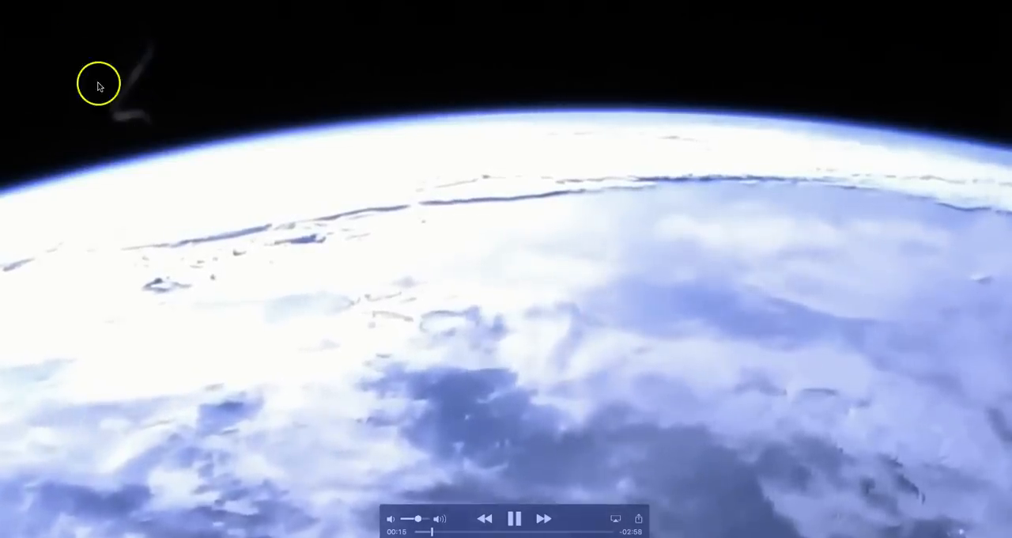
pyautogui.moveTo(528, 125)
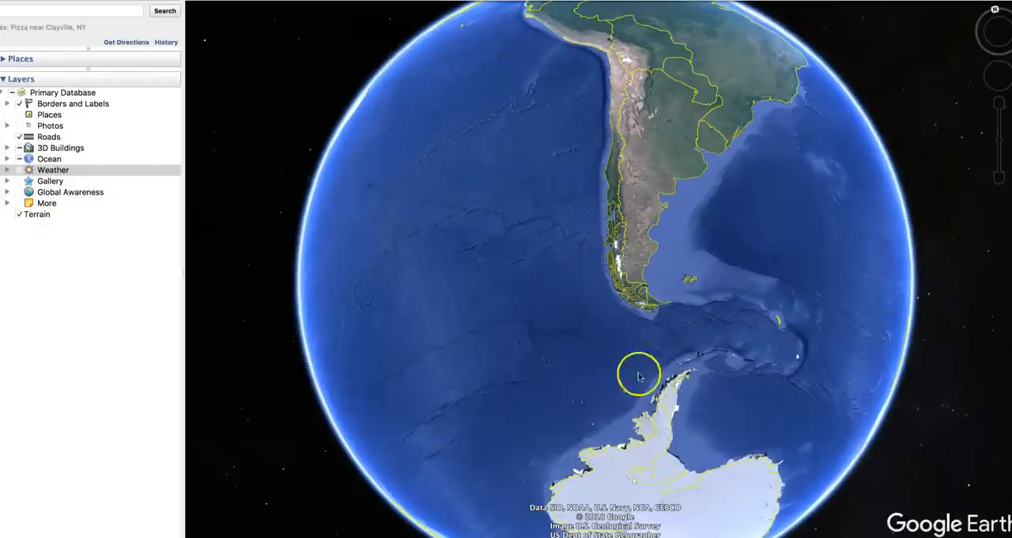
pyautogui.moveTo(952, 358)
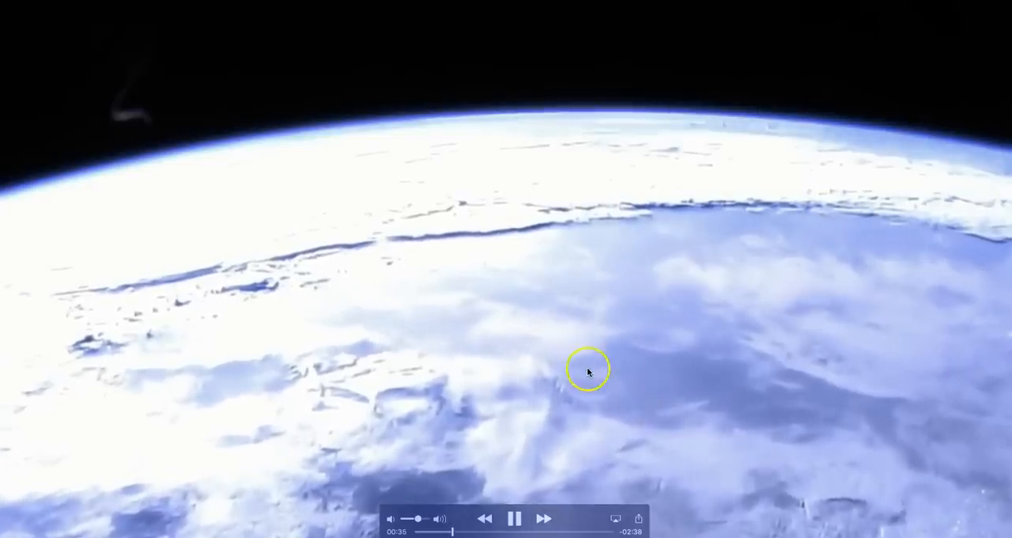
# Step: Pause the ISS clip at about 00:37 on the cracked icy coastline
pyautogui.click(516, 519)
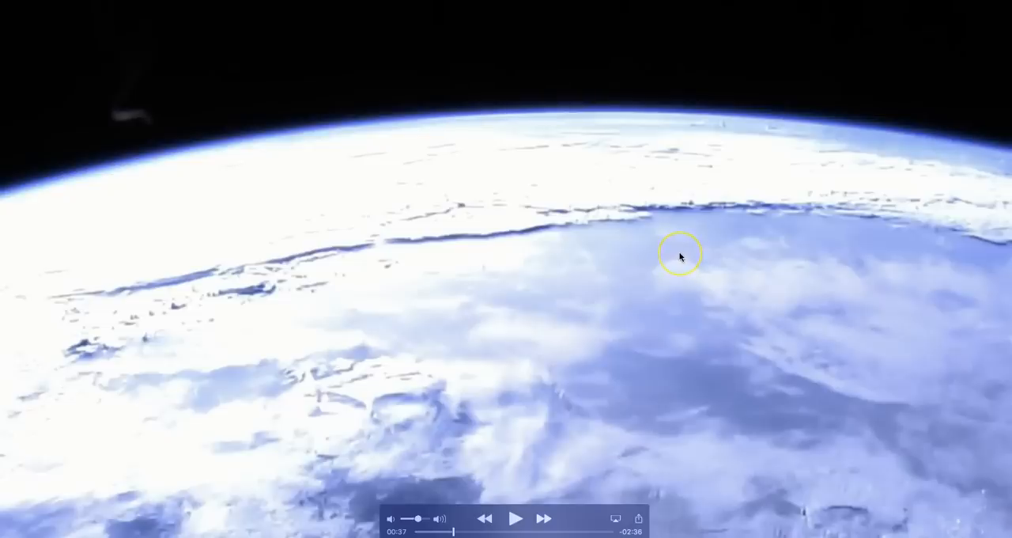
pyautogui.click(680, 256)
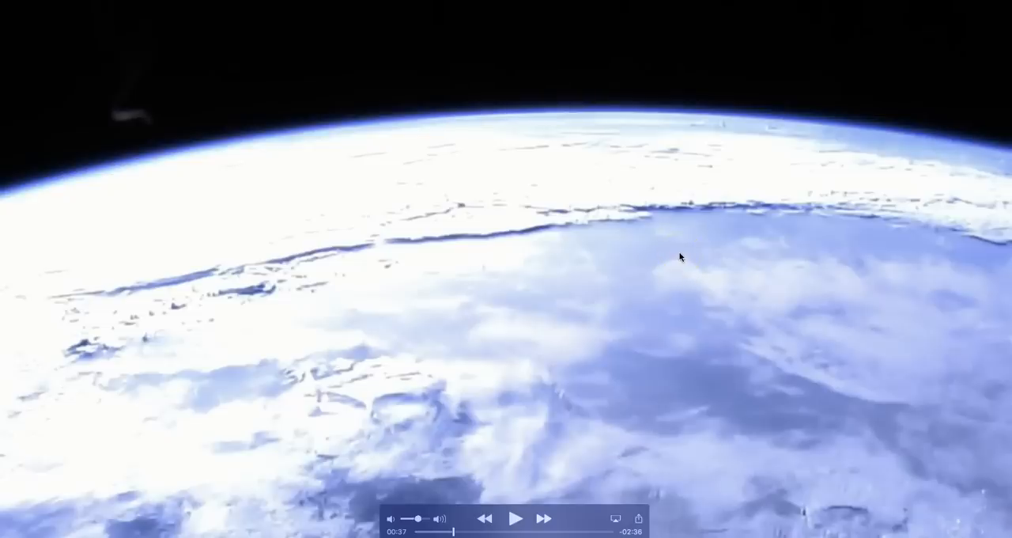
pyautogui.click(544, 247)
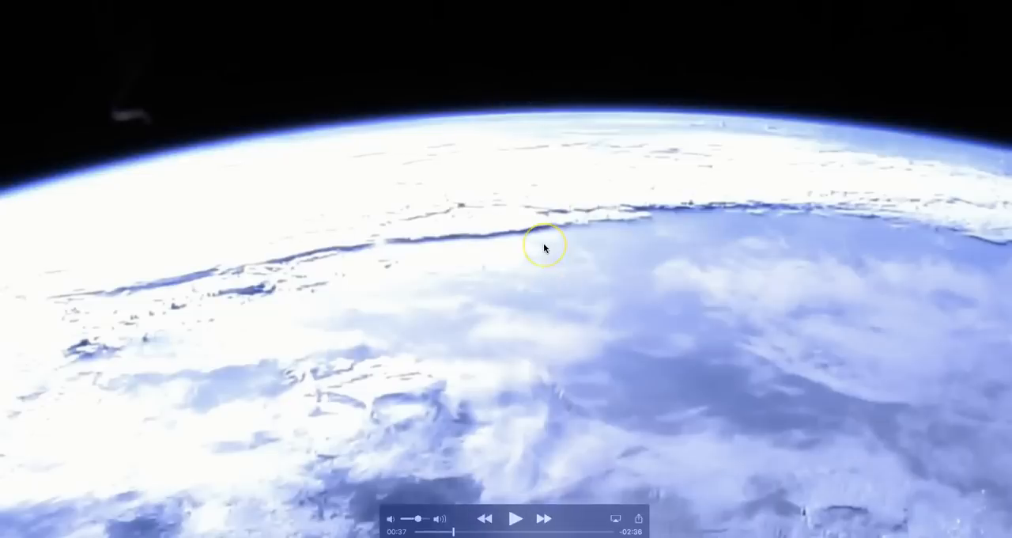
pyautogui.moveTo(477, 234)
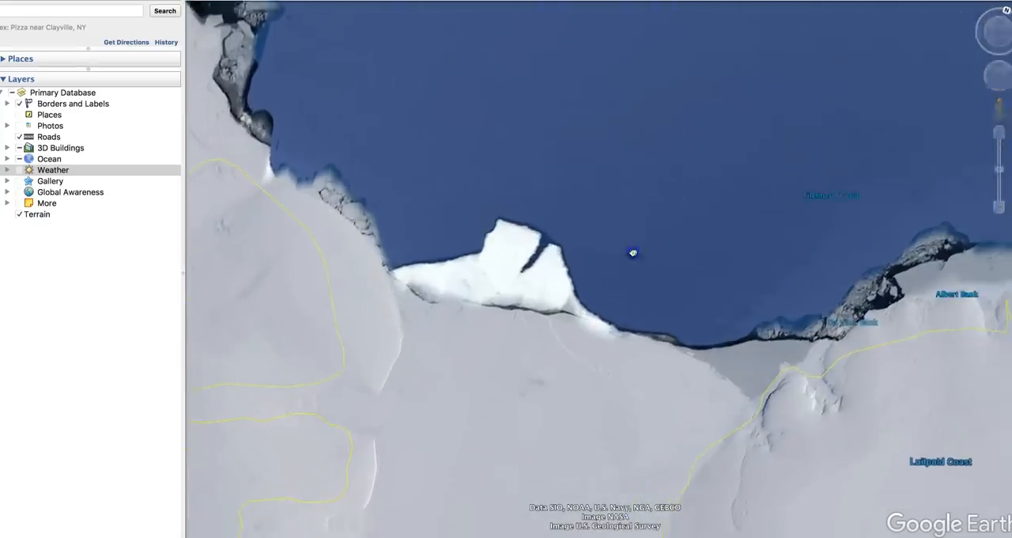
# Step: Measure the coastline from ice shelf to rocky shore with the Ruler line, 50.99 miles
pyautogui.moveTo(633, 253); pyautogui.dragTo(514, 207)
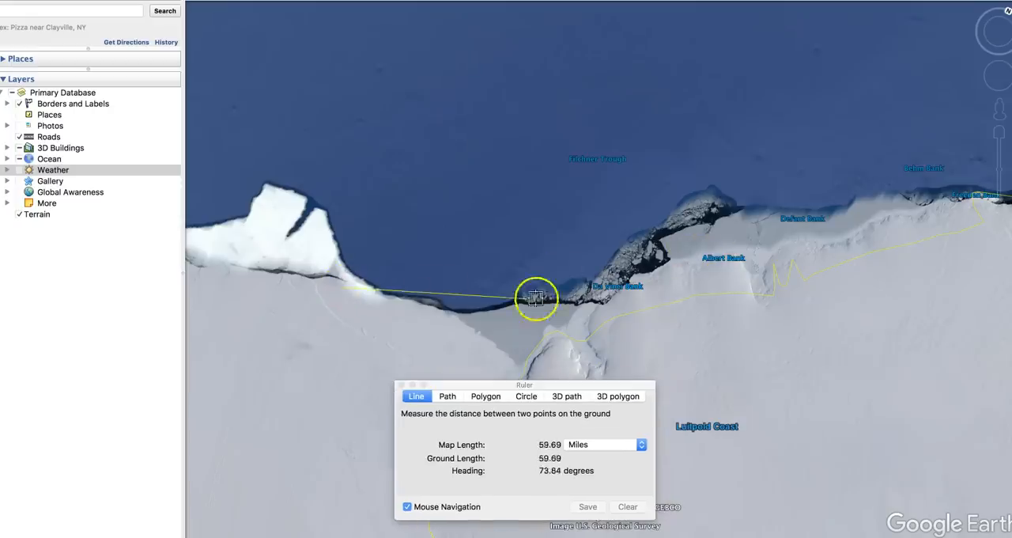
pyautogui.moveTo(536, 297); pyautogui.dragTo(503, 308)
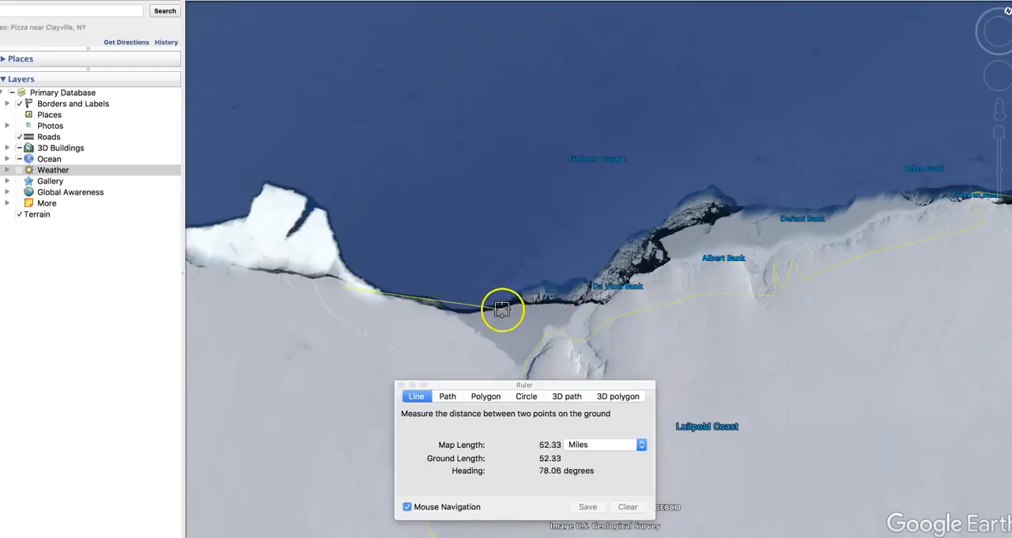
pyautogui.moveTo(503, 308); pyautogui.dragTo(417, 259)
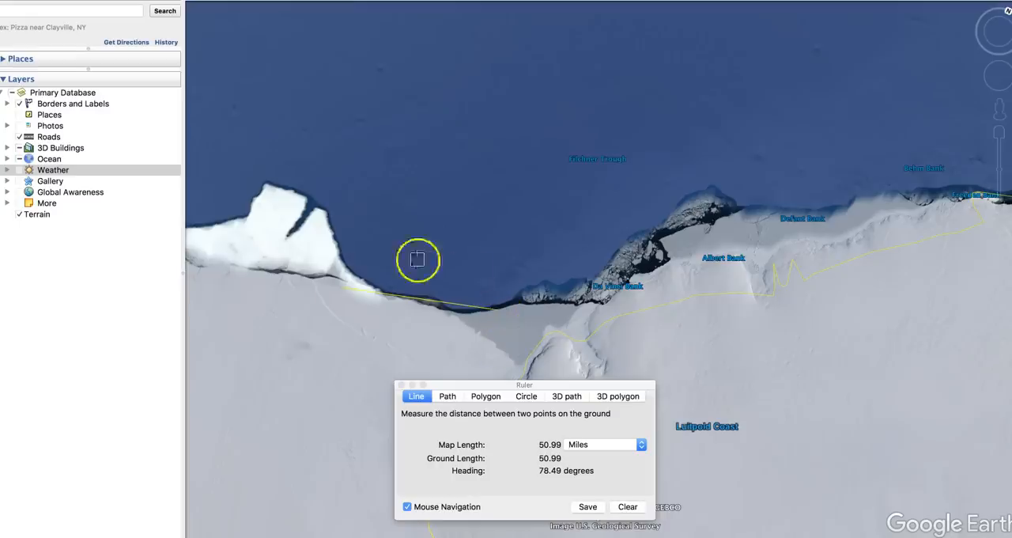
pyautogui.moveTo(515, 329)
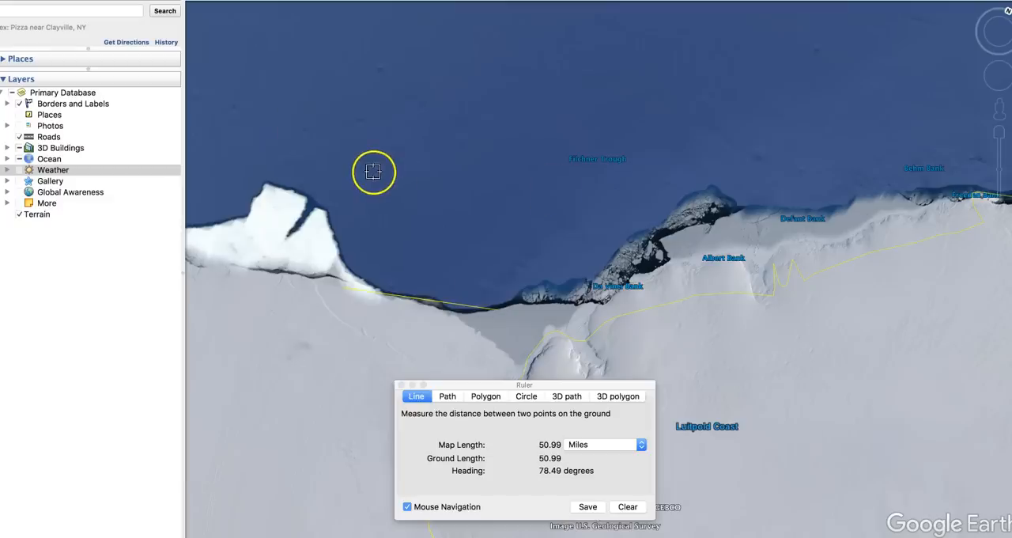
pyautogui.moveTo(519, 372)
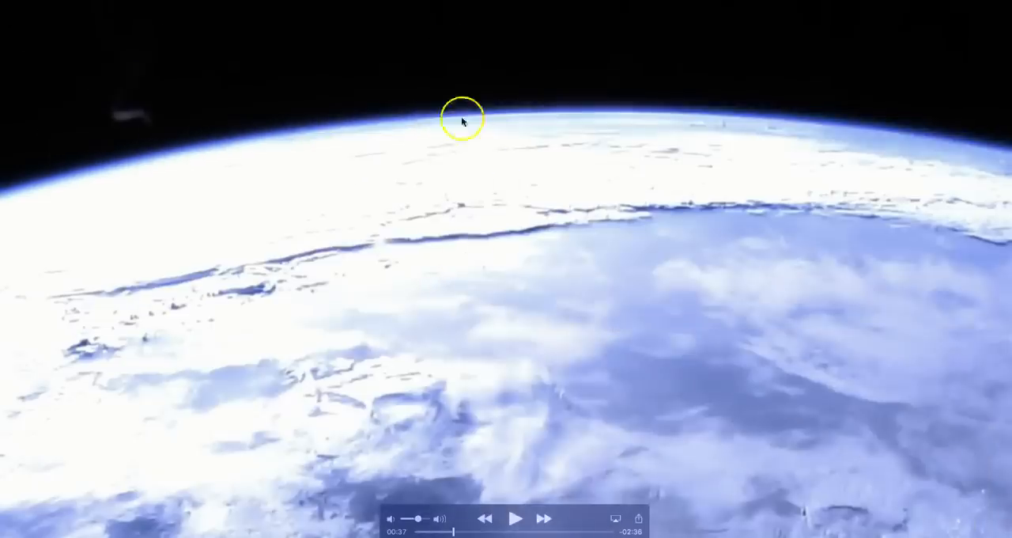
# Step: Resume playback of the ISS clip over the cracked coastline
pyautogui.click(516, 519)
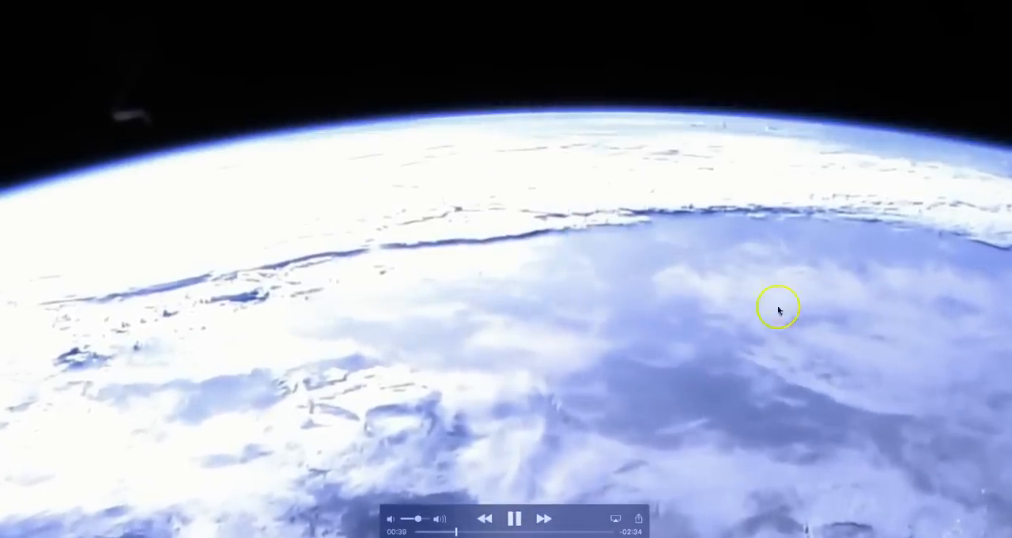
pyautogui.moveTo(474, 351)
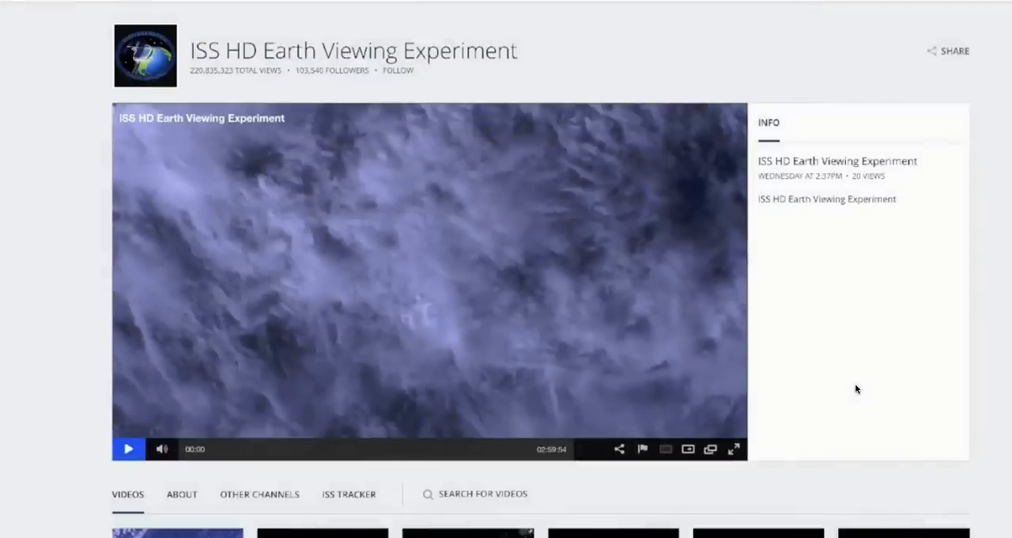
# Step: Start the ISS HD Earth Viewing Experiment live feed playing
pyautogui.click(734, 449)
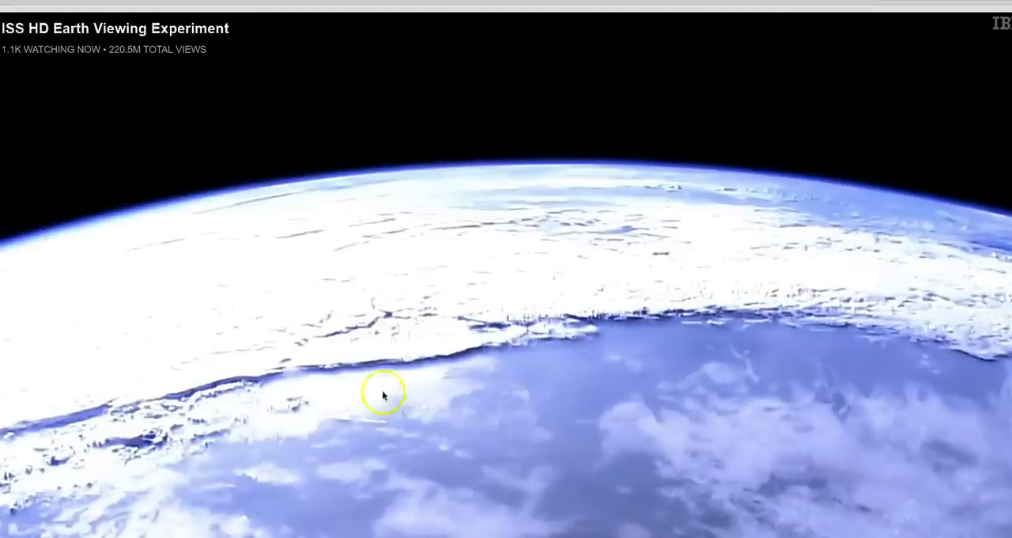
pyautogui.moveTo(199, 334)
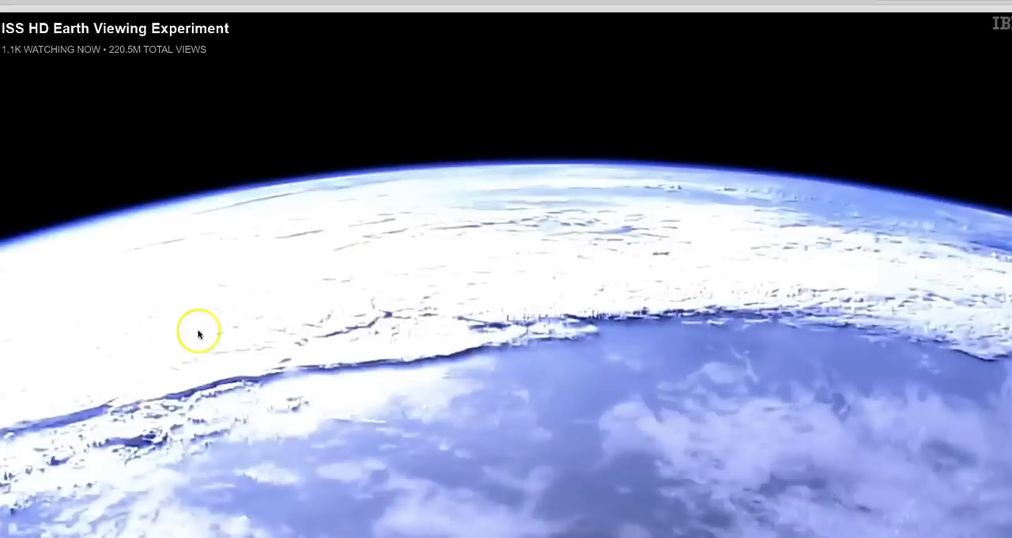
pyautogui.moveTo(544, 359)
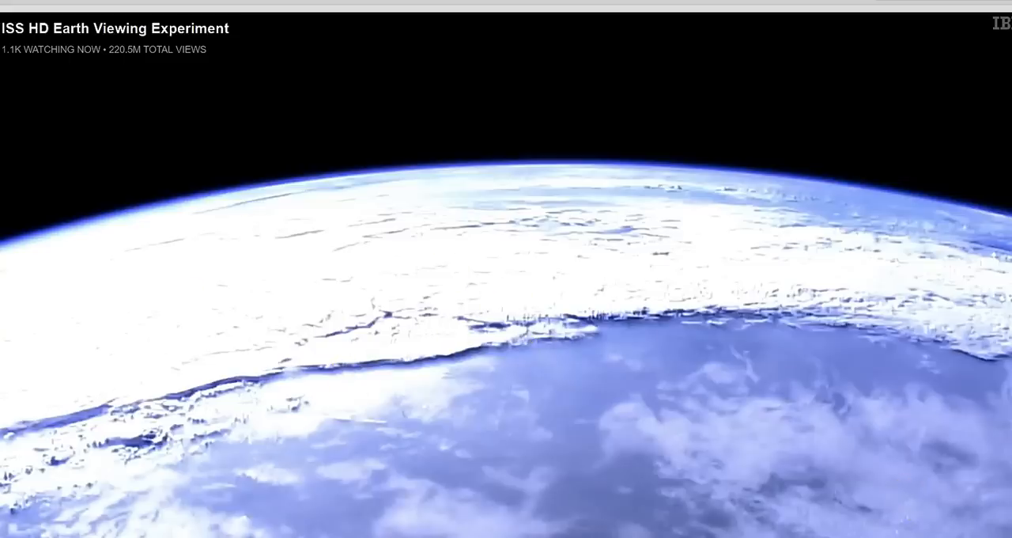
pyautogui.click(345, 326)
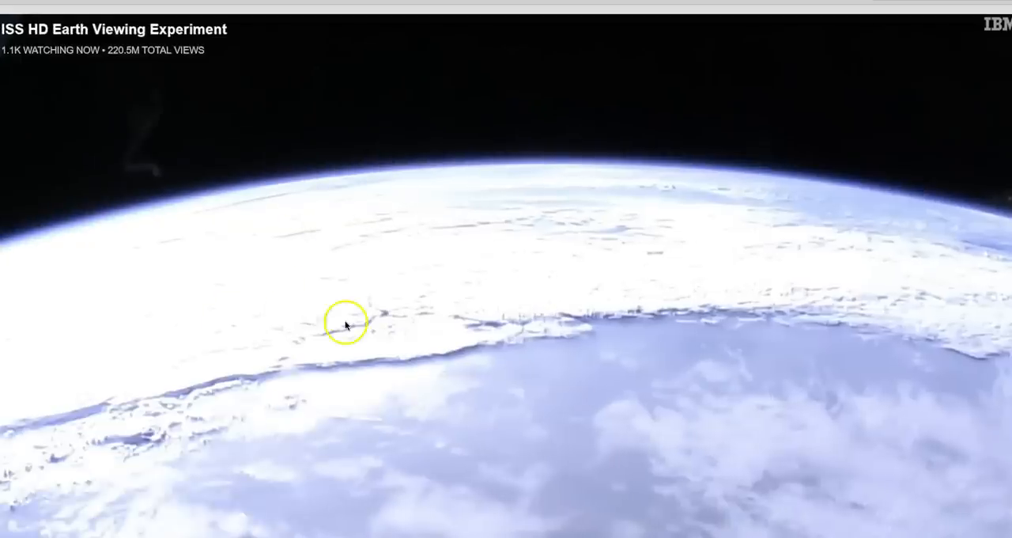
pyautogui.moveTo(8, 125)
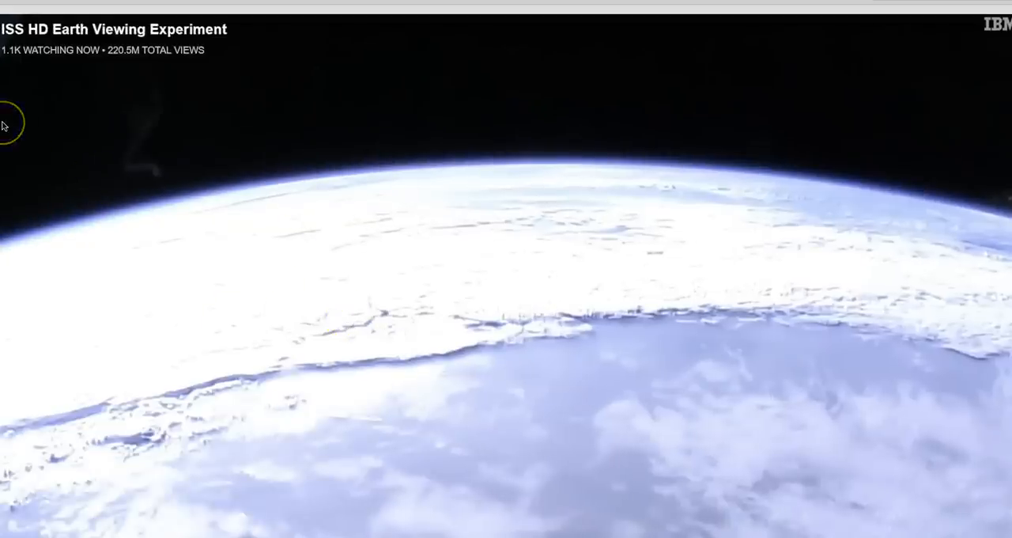
pyautogui.moveTo(597, 258)
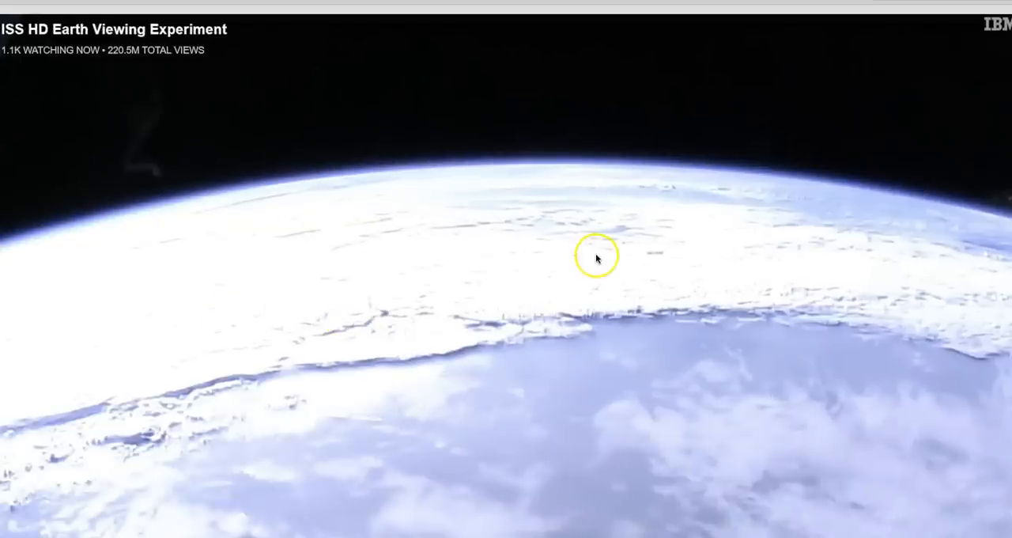
pyautogui.moveTo(577, 201)
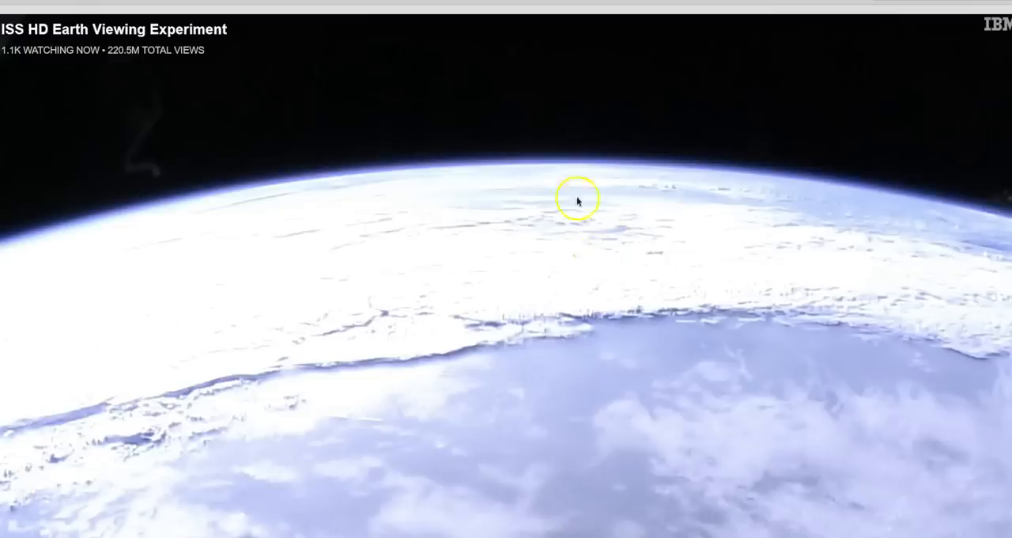
pyautogui.moveTo(325, 166)
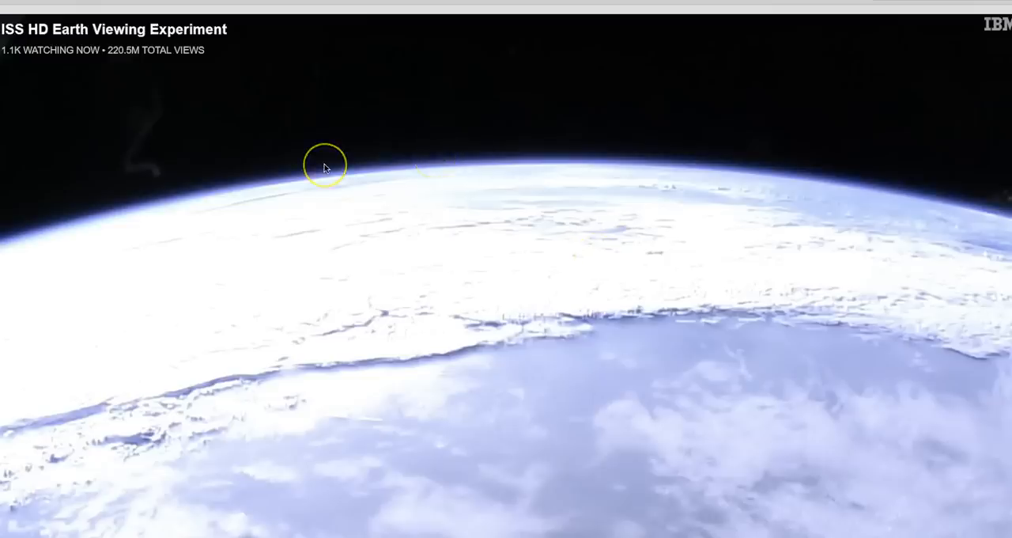